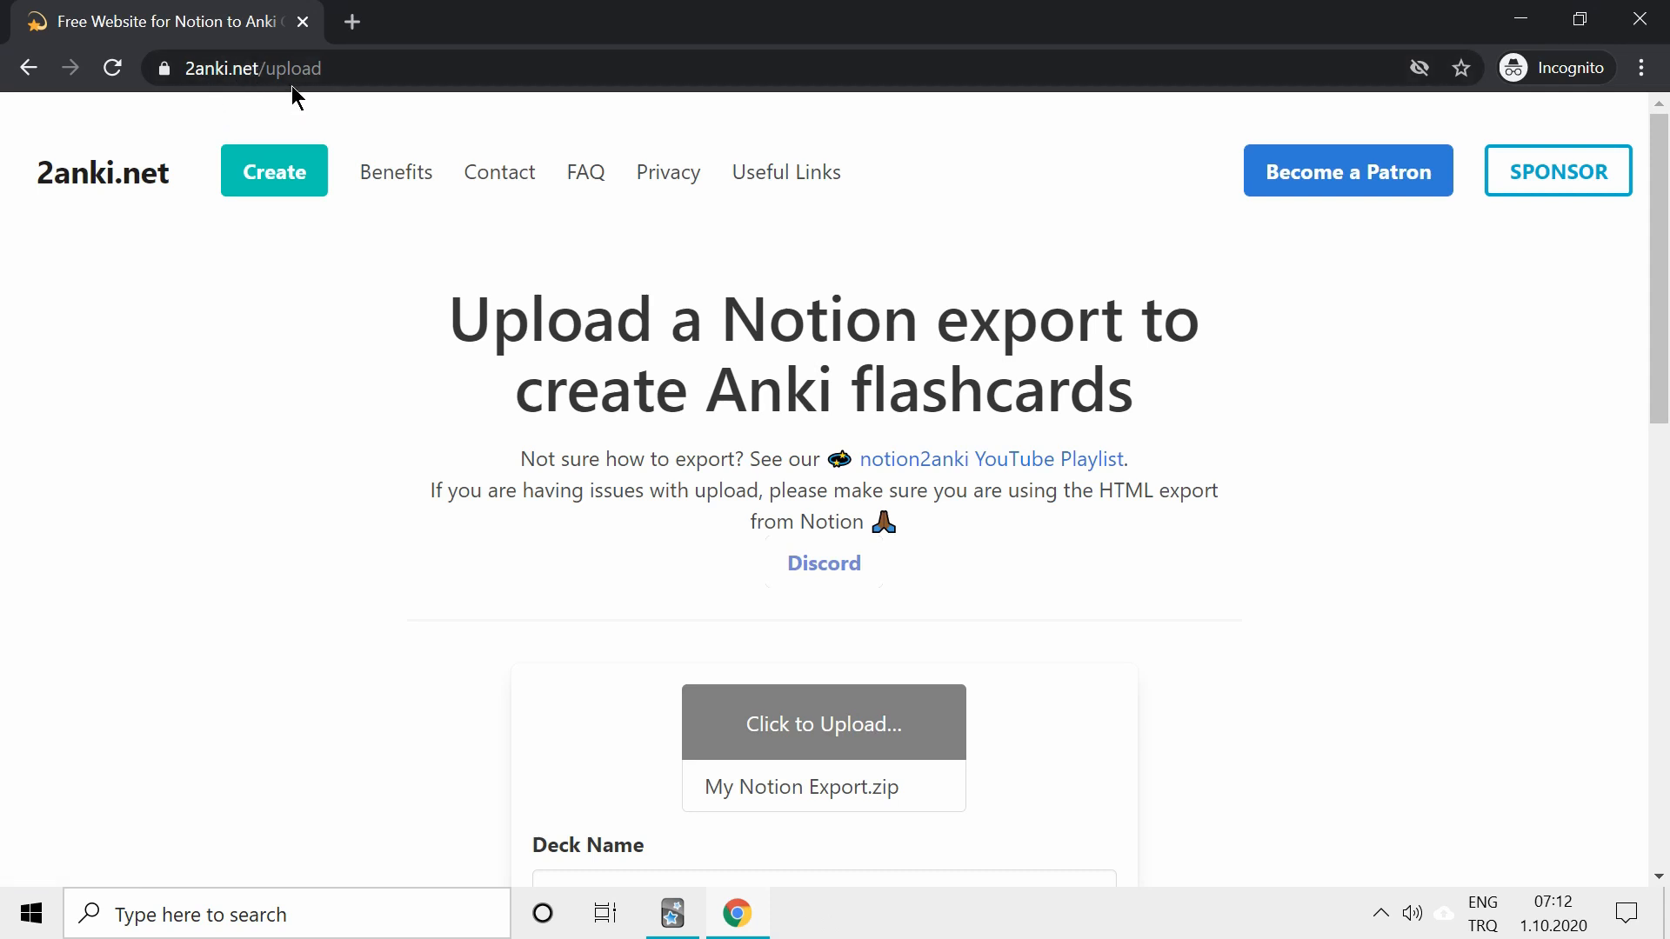
Step: Keep the 2anki.net upload's Toggle Mode set to 'Open nested toggles'
{"action": "scroll", "scroll_direction": "down", "scroll_amount": 3}
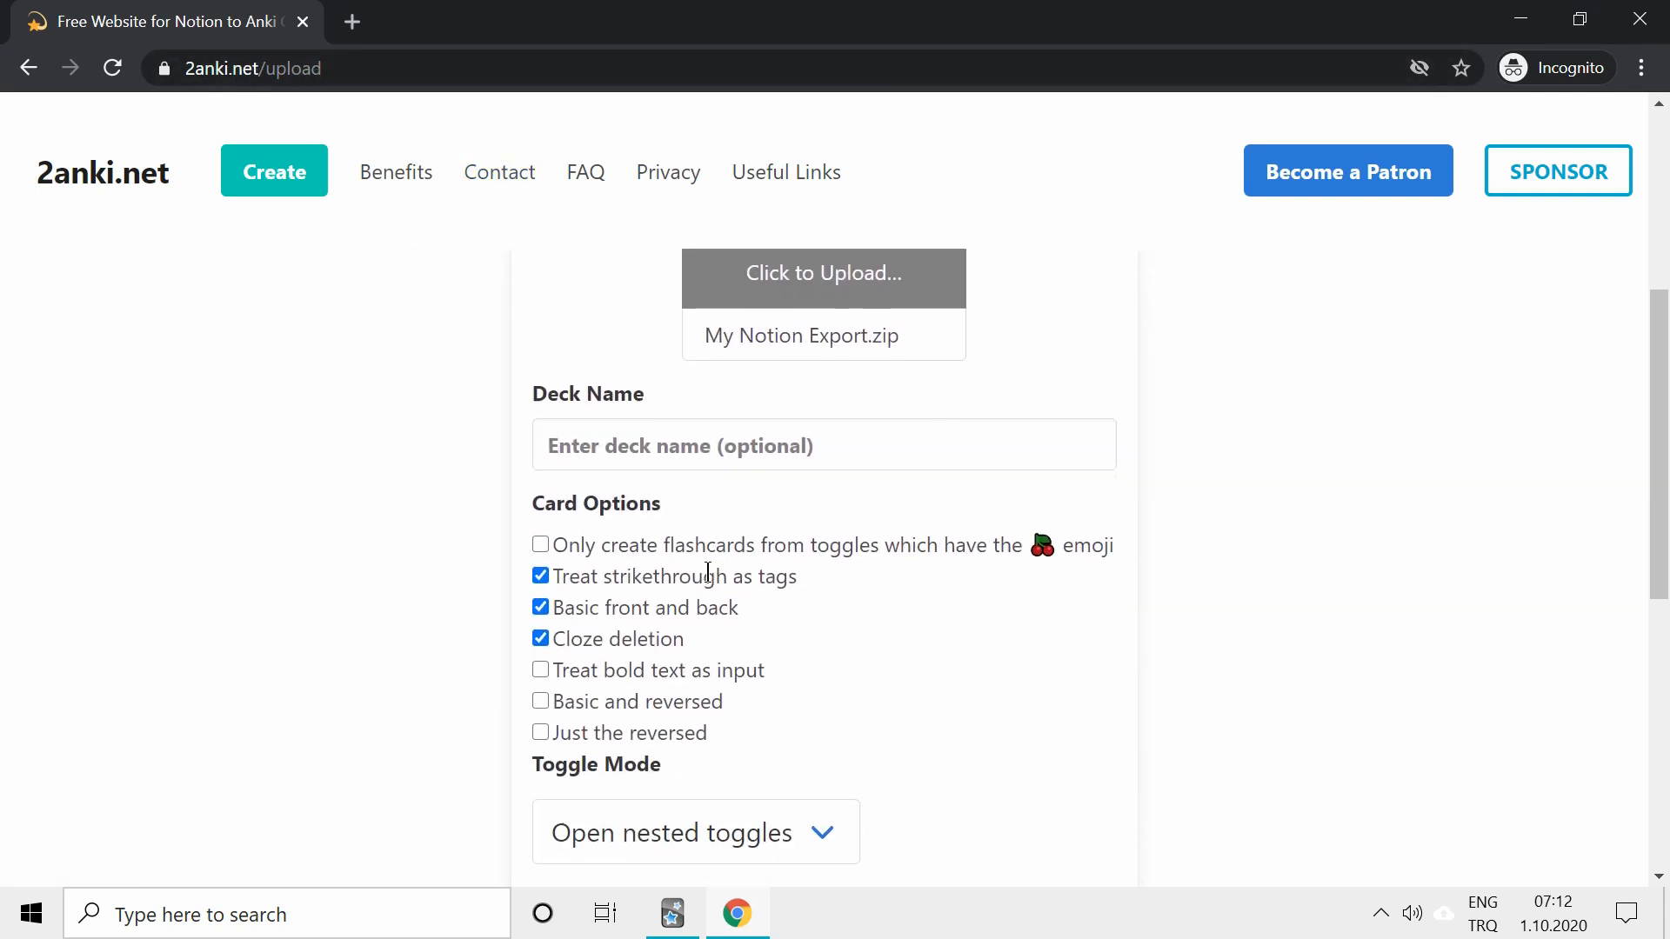
{"action": "left_click", "coordinate": [694, 834]}
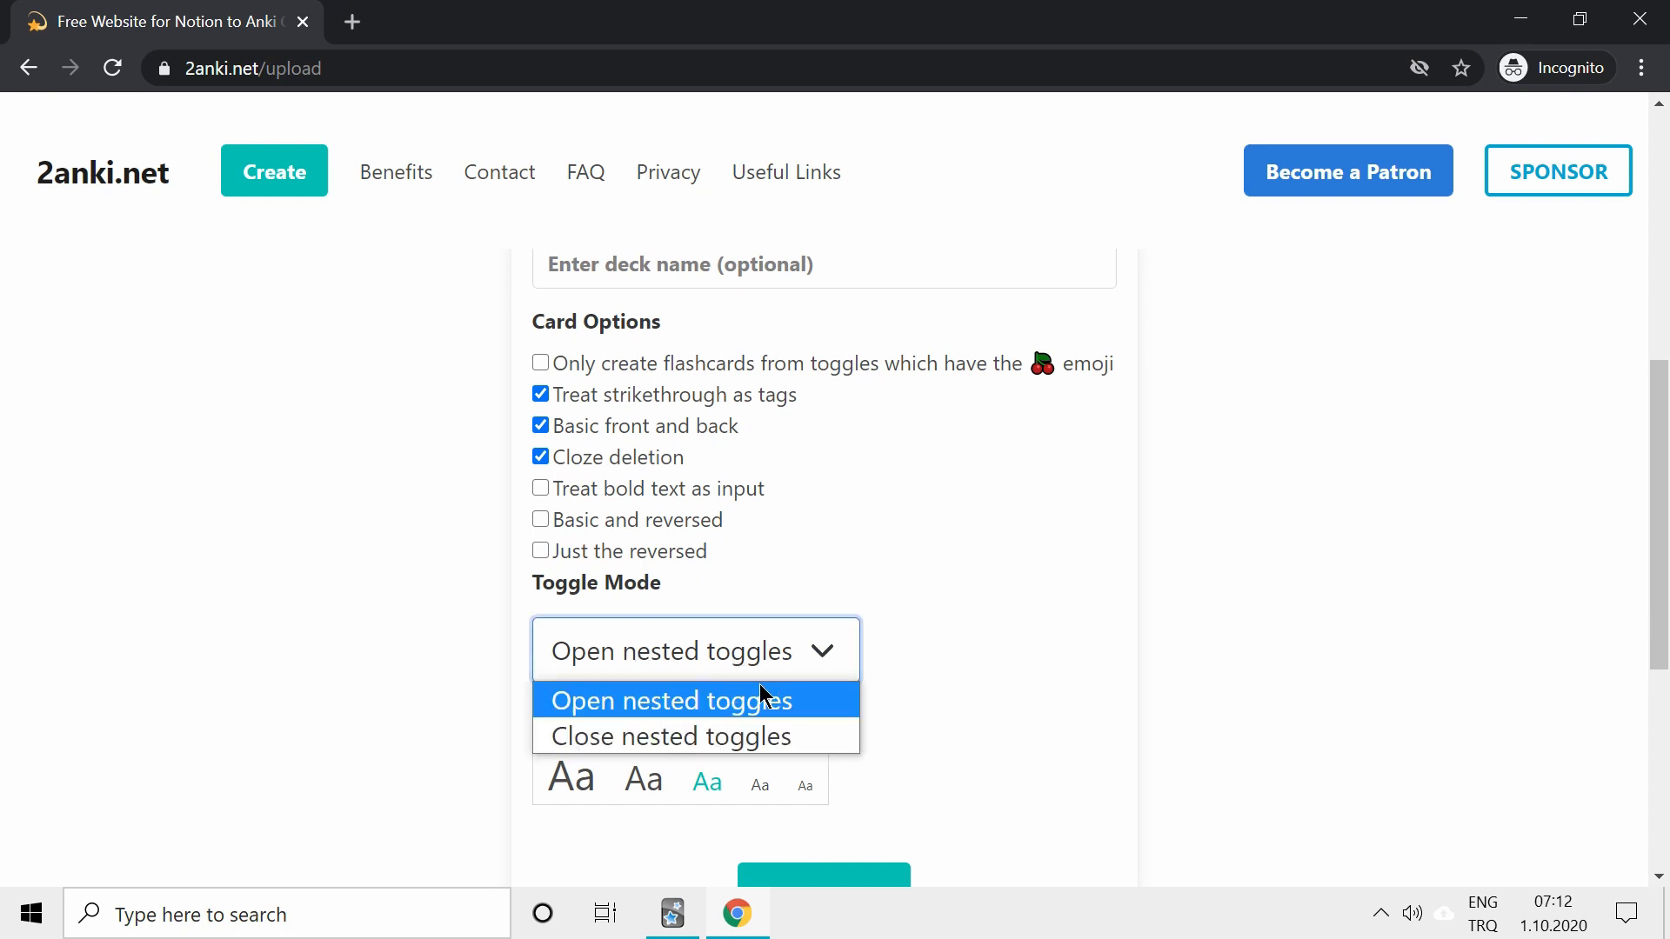
{"action": "mouse_move", "coordinate": [830, 712]}
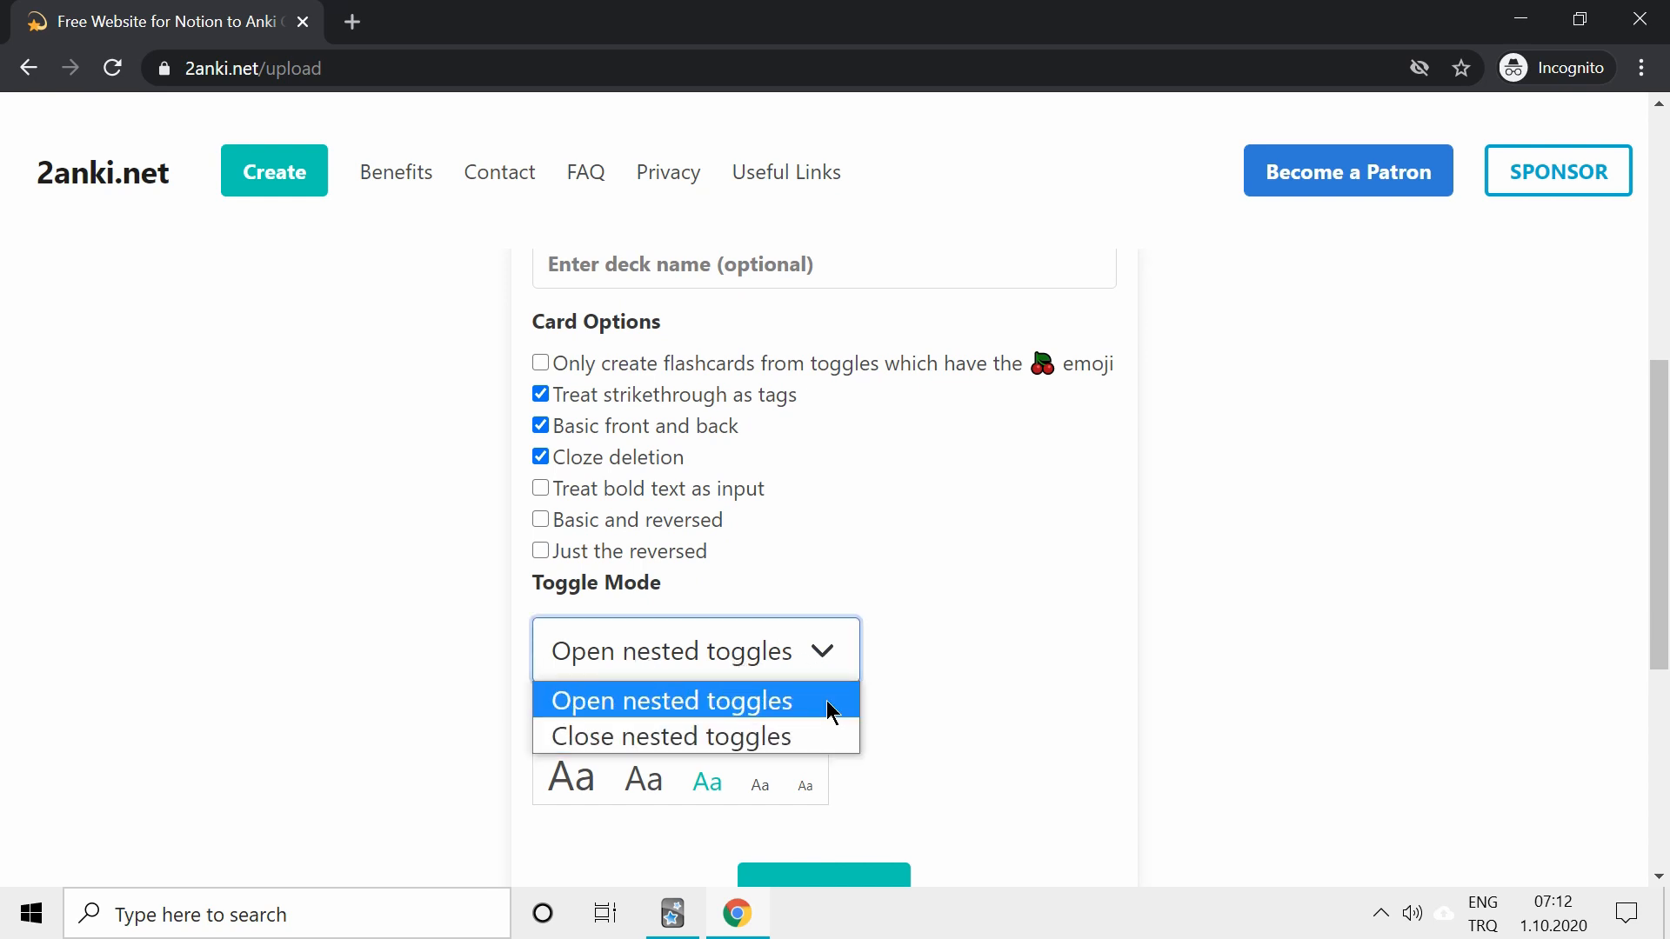
{"action": "left_click", "coordinate": [670, 699]}
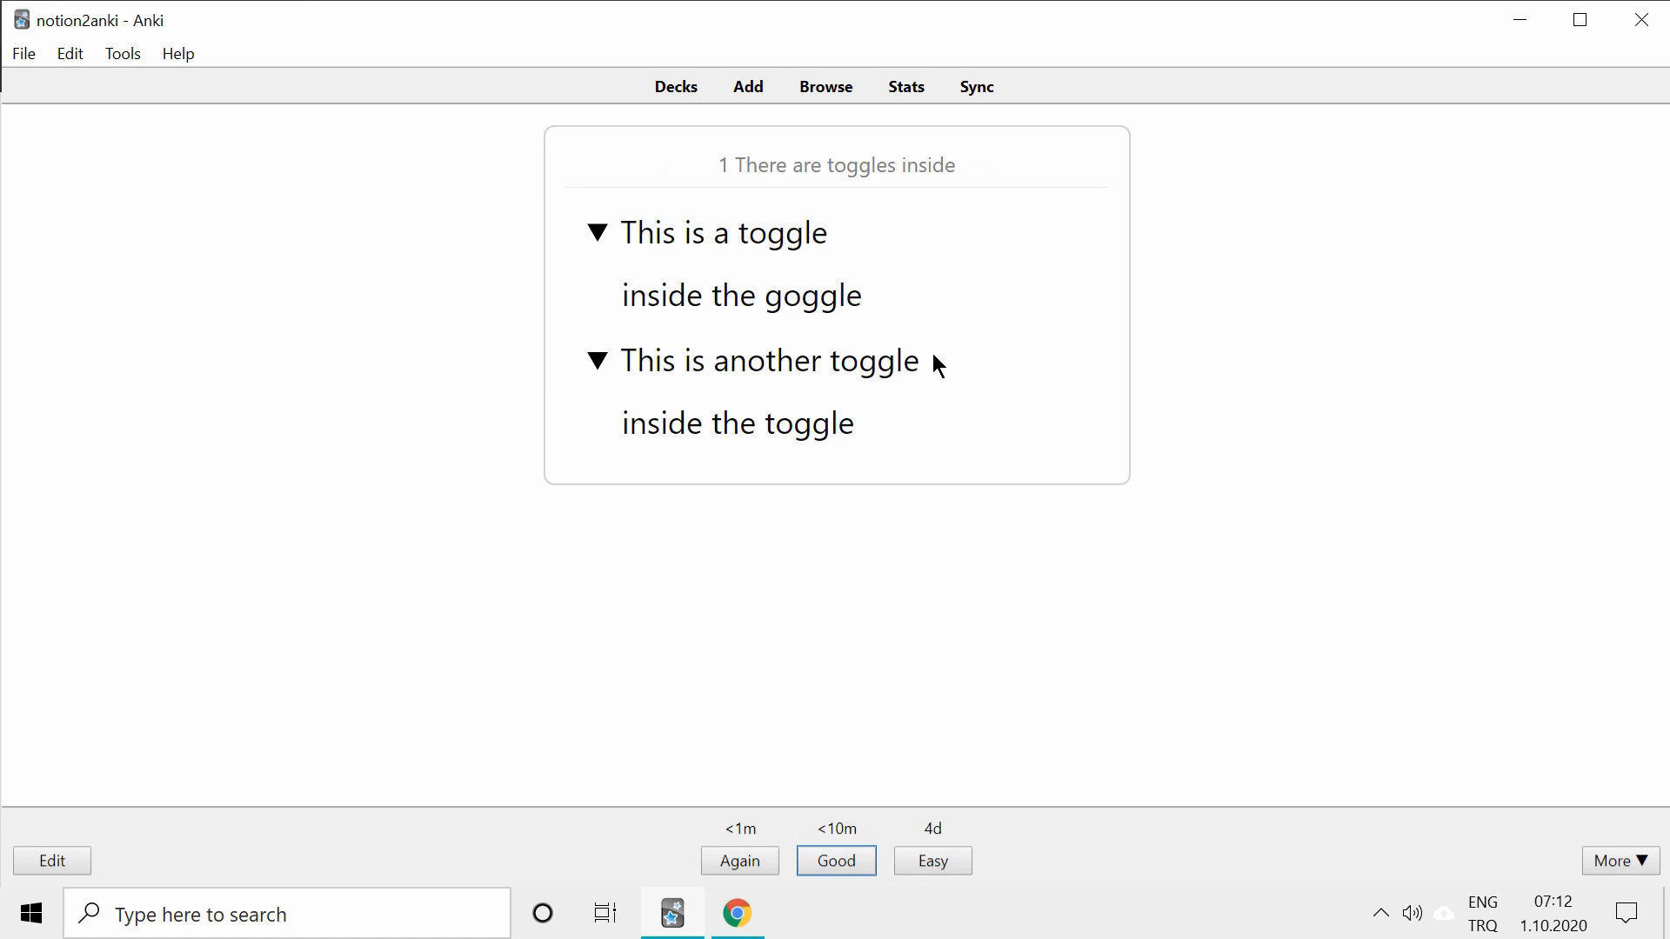
Step: Answer one card Good, reveal the next answer, and return to the deck list
{"action": "left_click", "coordinate": [836, 860]}
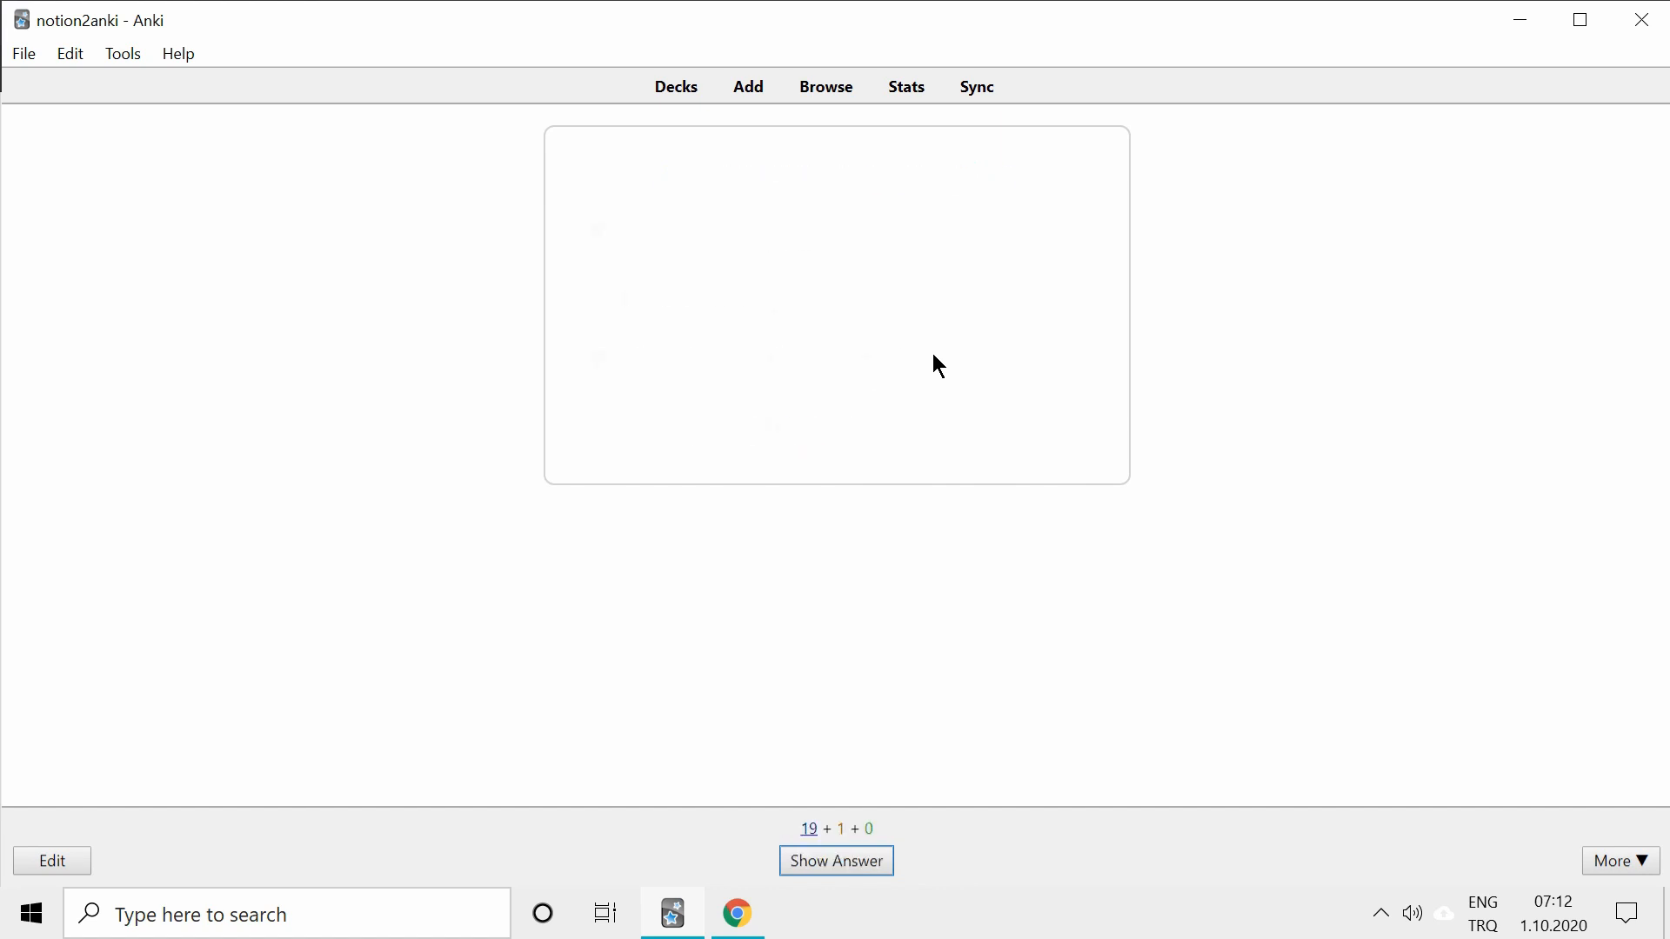
{"action": "left_click", "coordinate": [835, 860]}
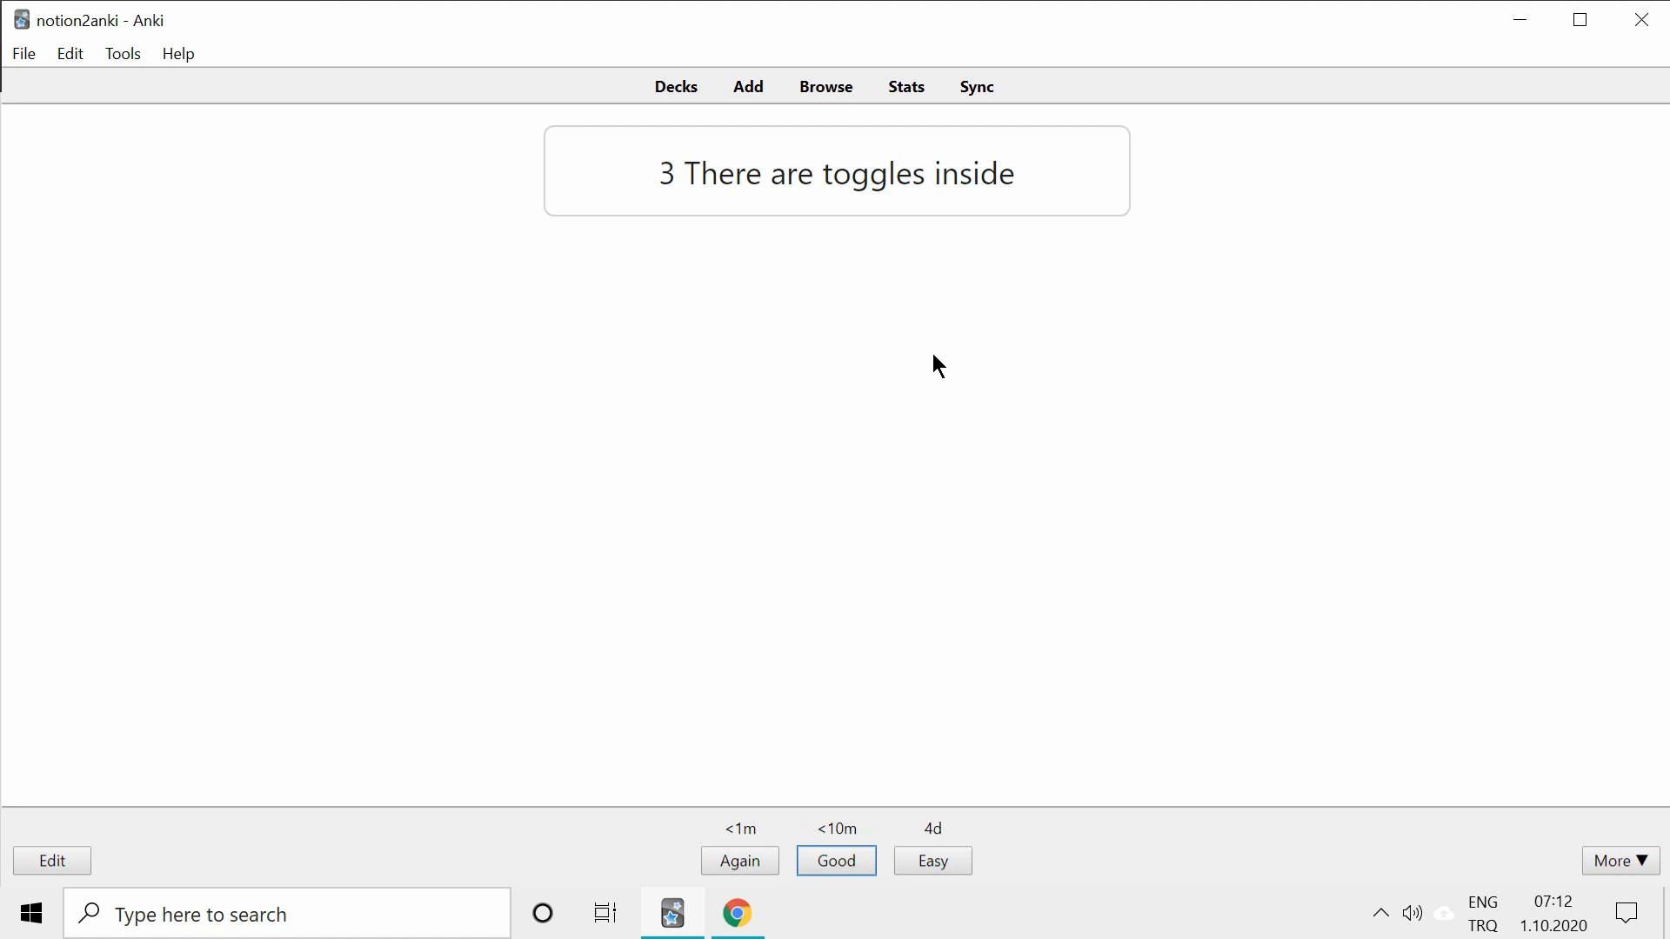
{"action": "left_click", "coordinate": [836, 860]}
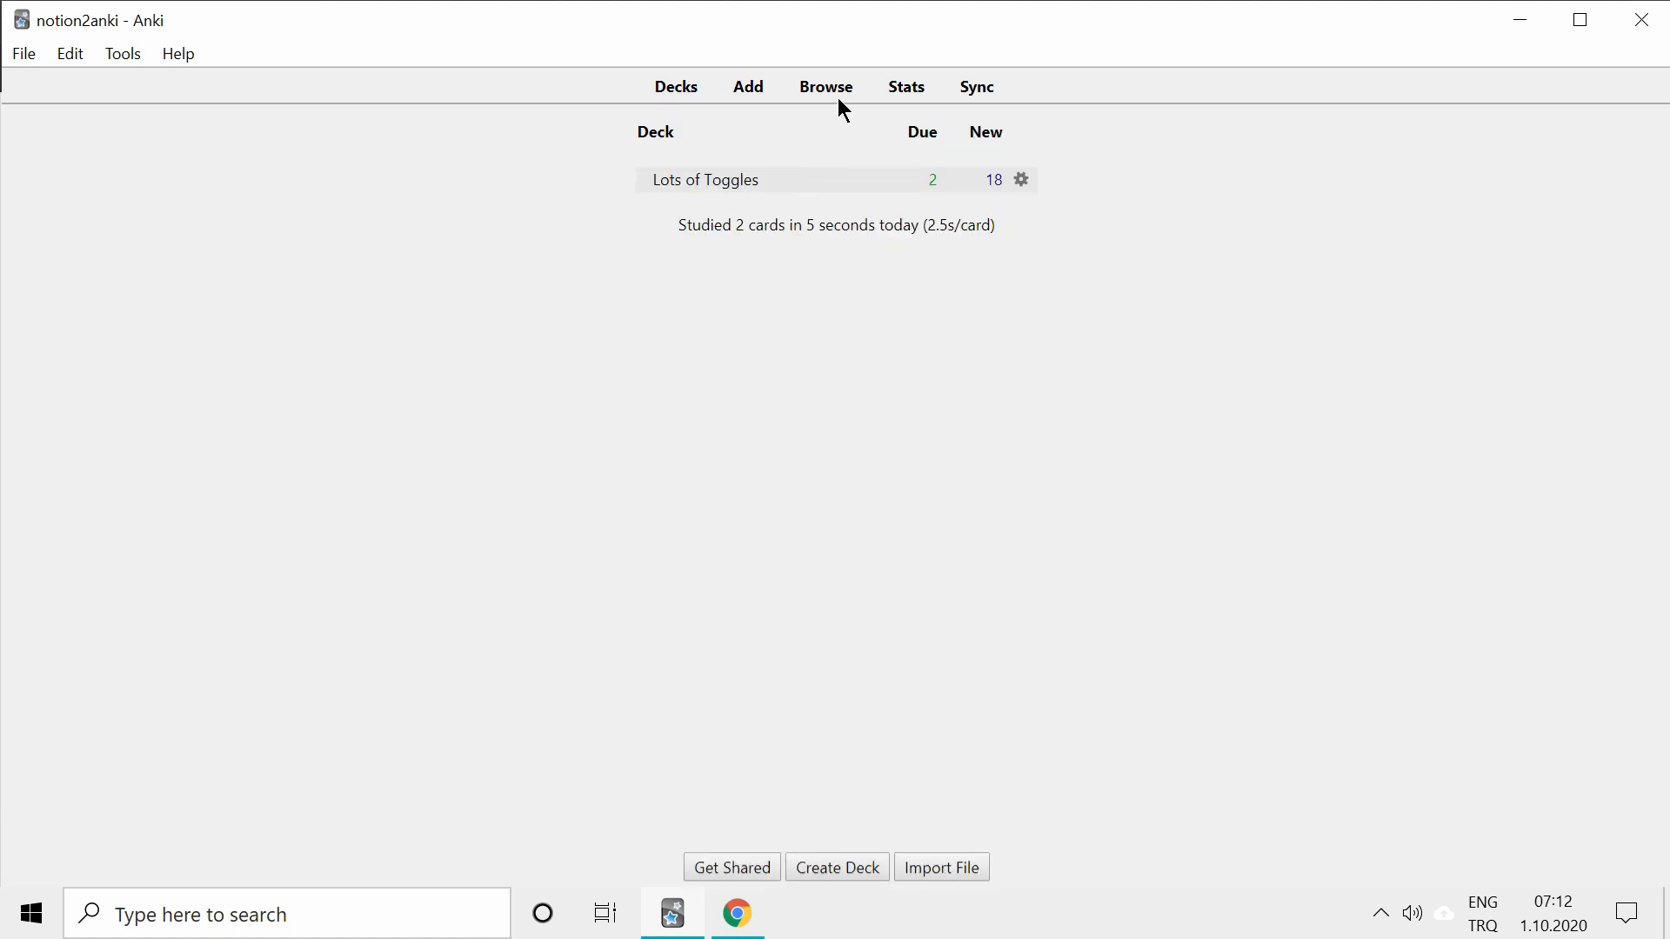
Step: Browse the Lots of Toggles cards and select the open="" attribute in a note's HTML
{"action": "left_click", "coordinate": [824, 86]}
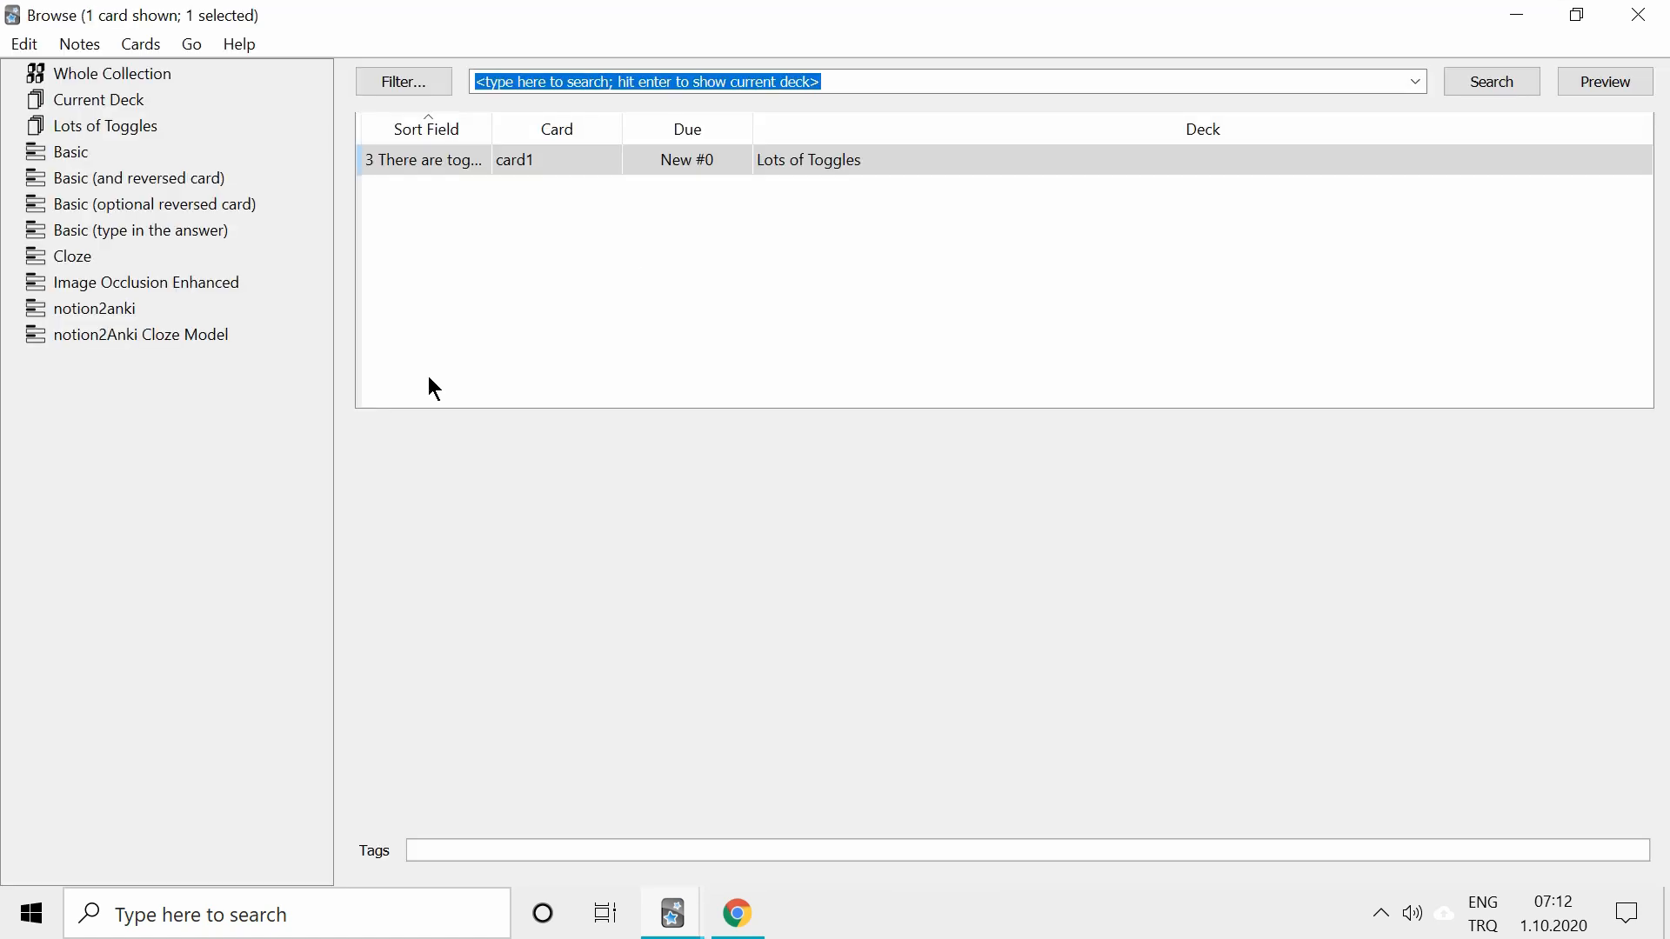
{"action": "left_click", "coordinate": [105, 124]}
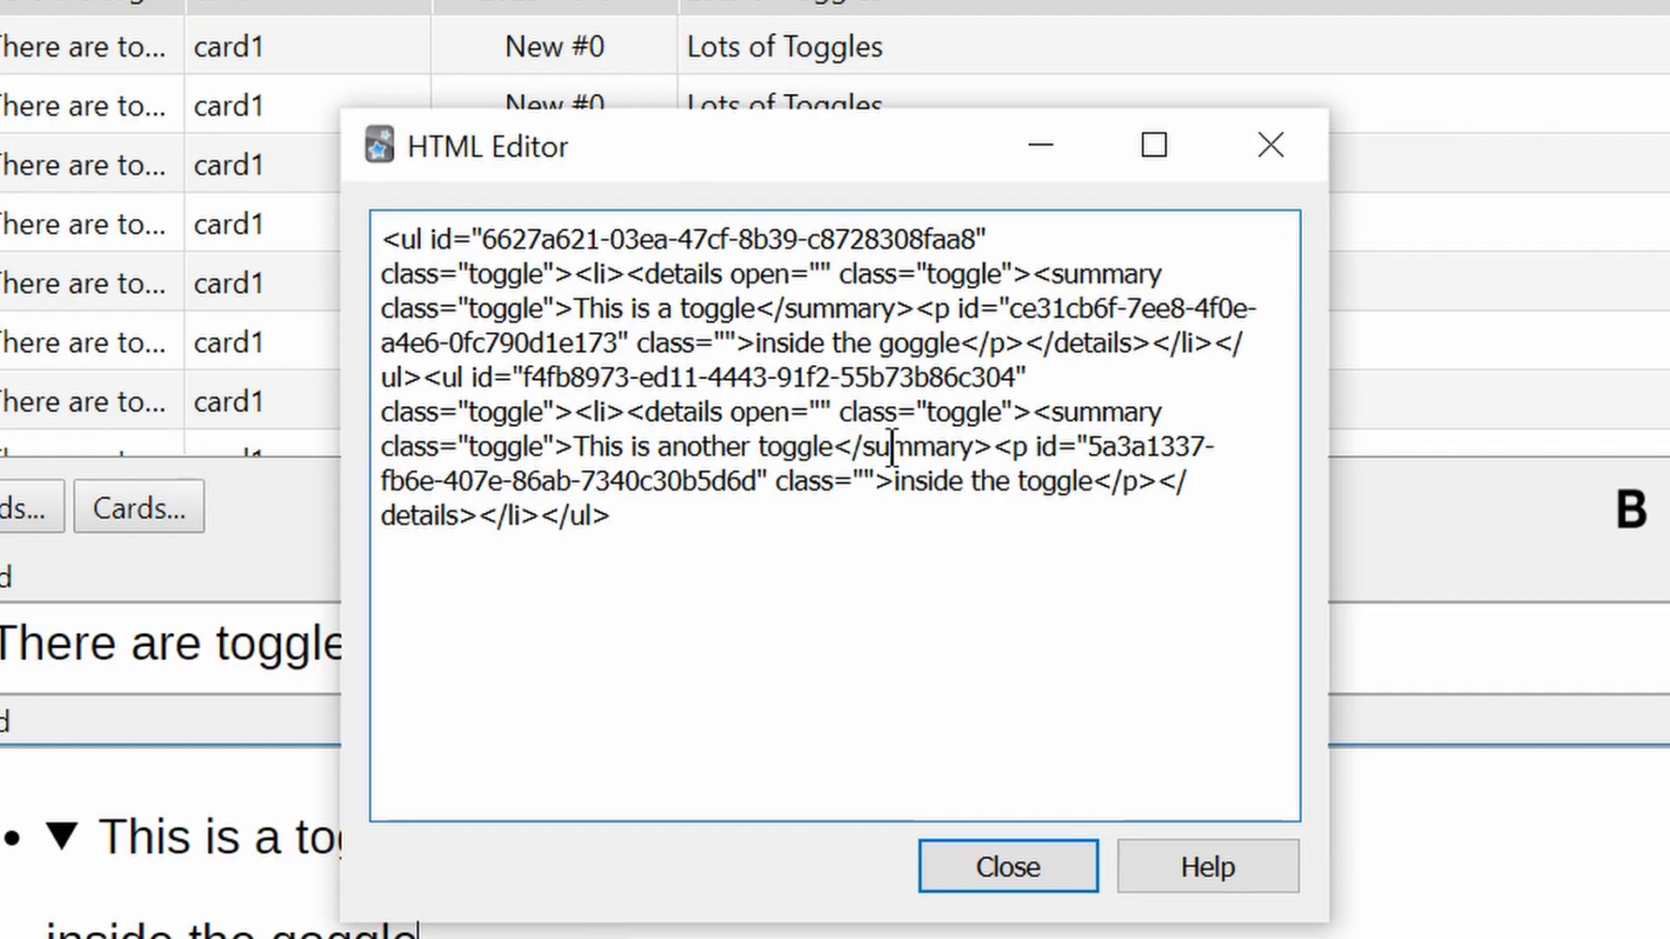
{"action": "double_click", "coordinate": [764, 274]}
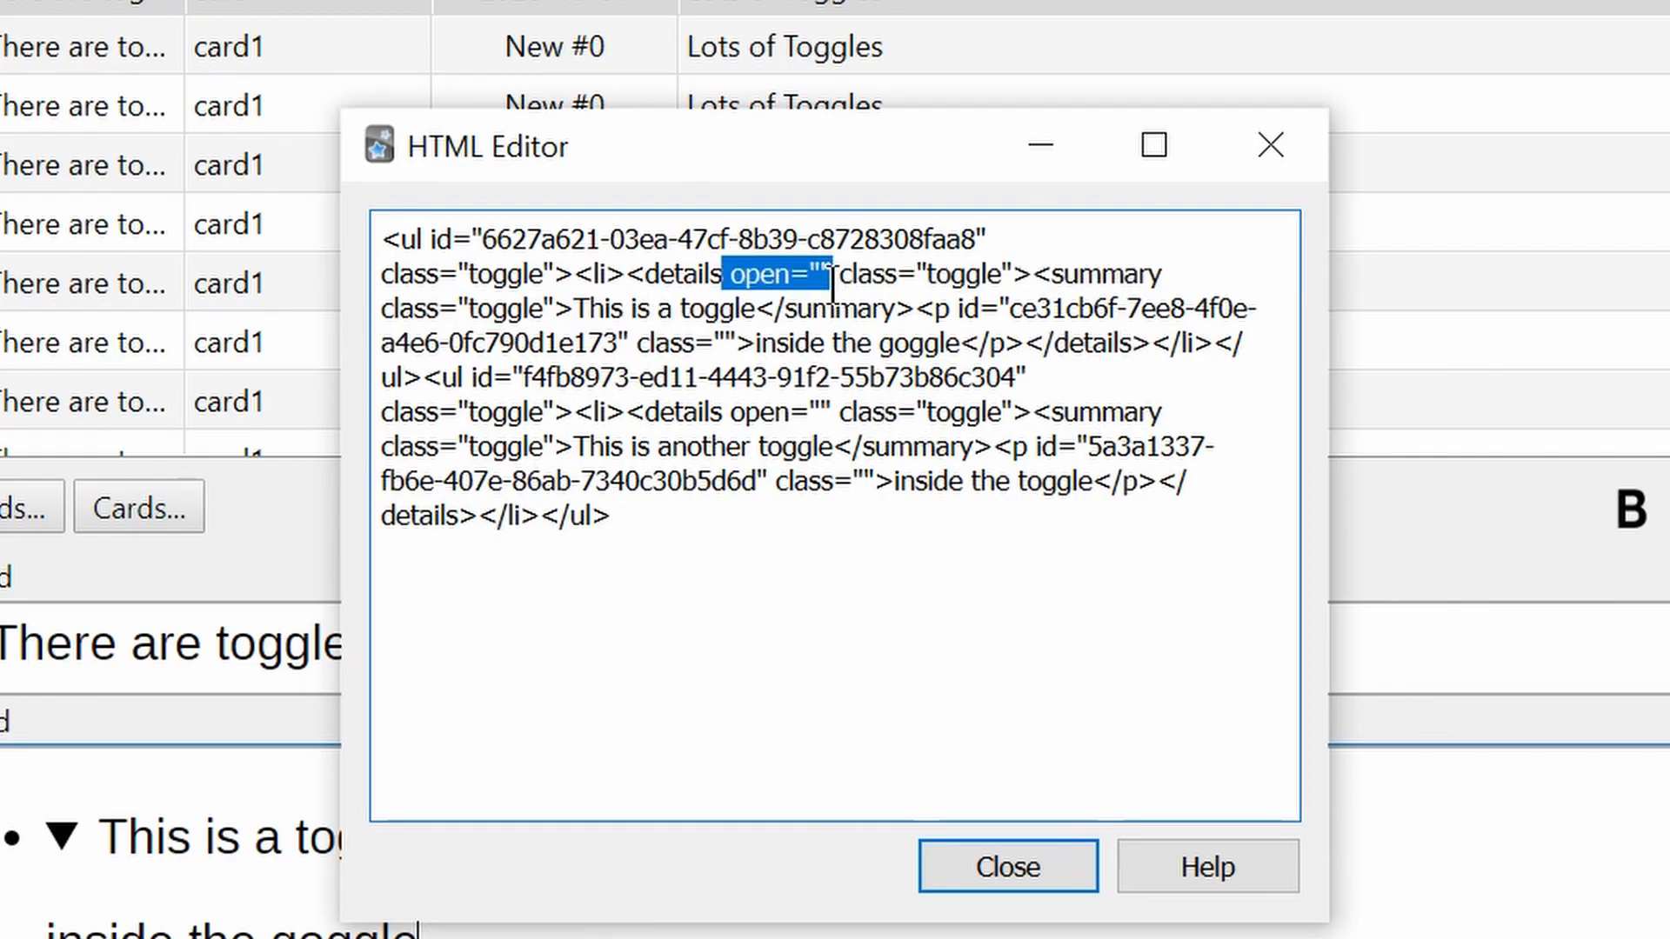
{"action": "left_click", "coordinate": [1006, 866]}
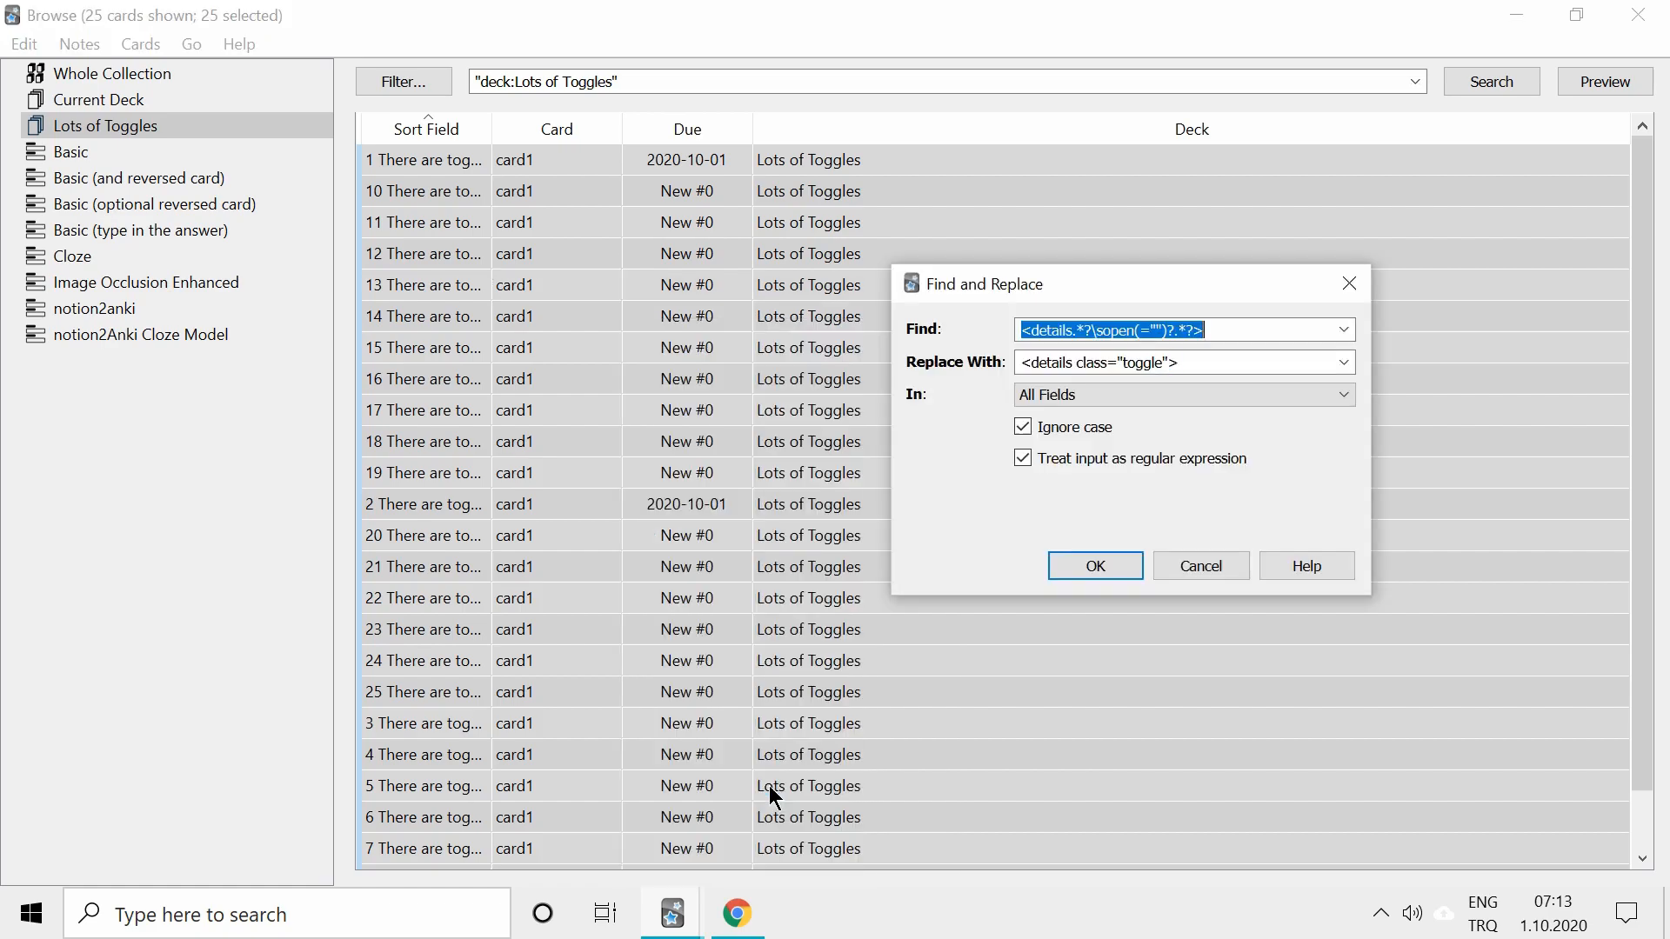
Step: Run the regex find-and-replace with 'Treat input as regular expression' ticked, then dismiss the notice
{"action": "left_click", "coordinate": [1024, 458]}
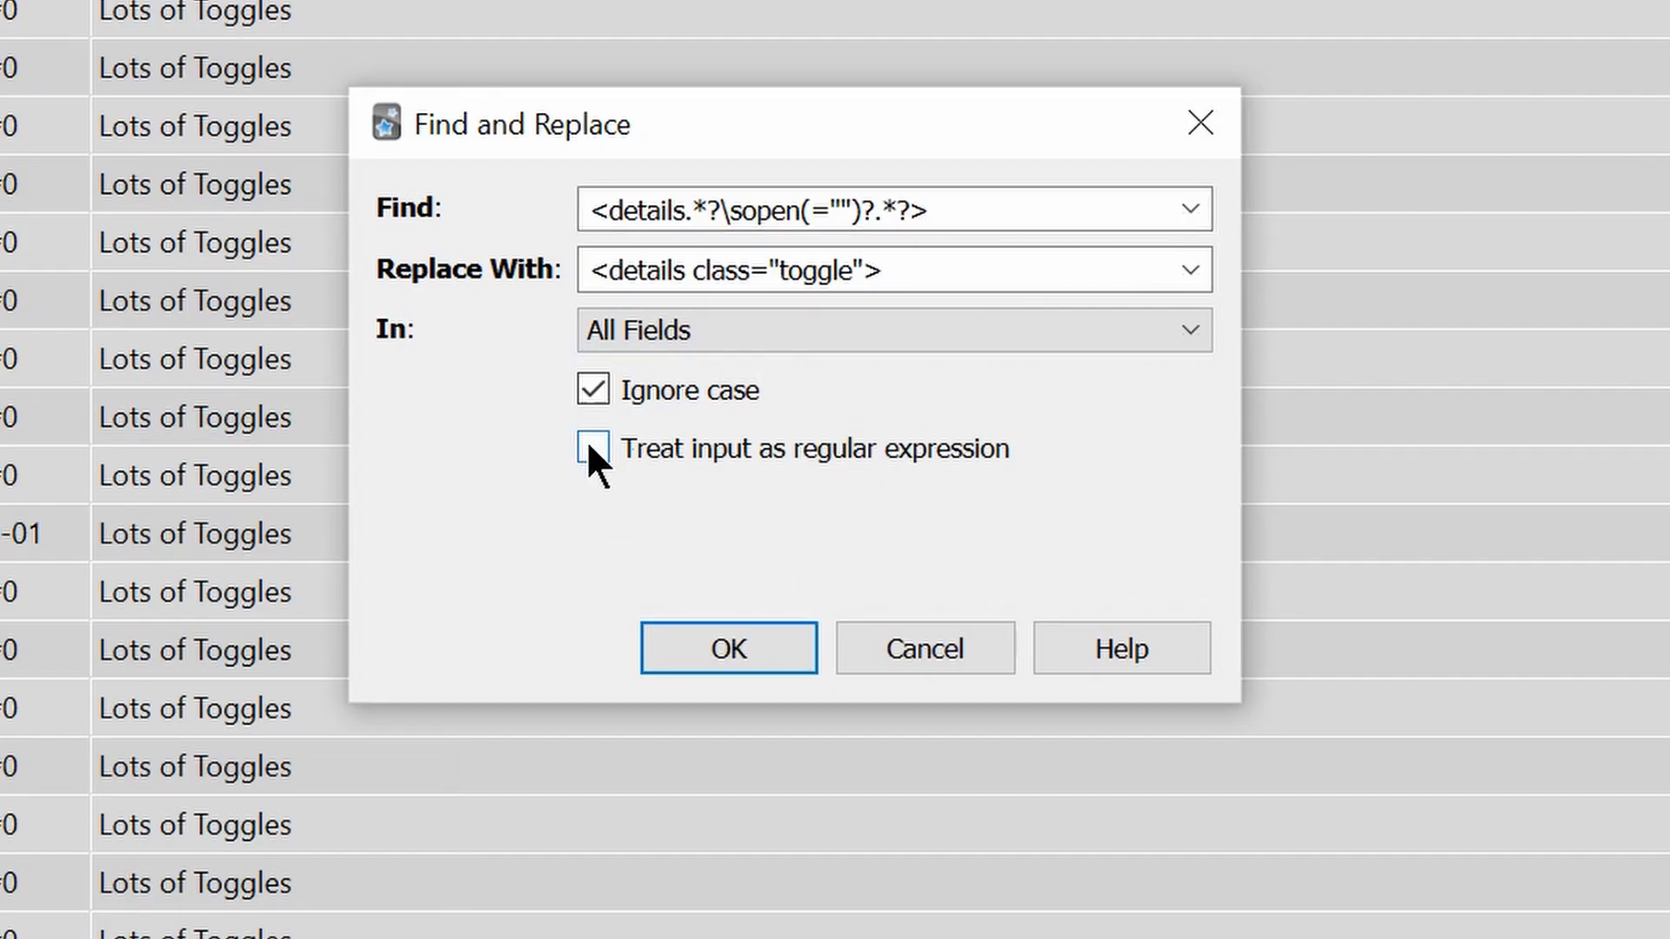
{"action": "left_click", "coordinate": [593, 447]}
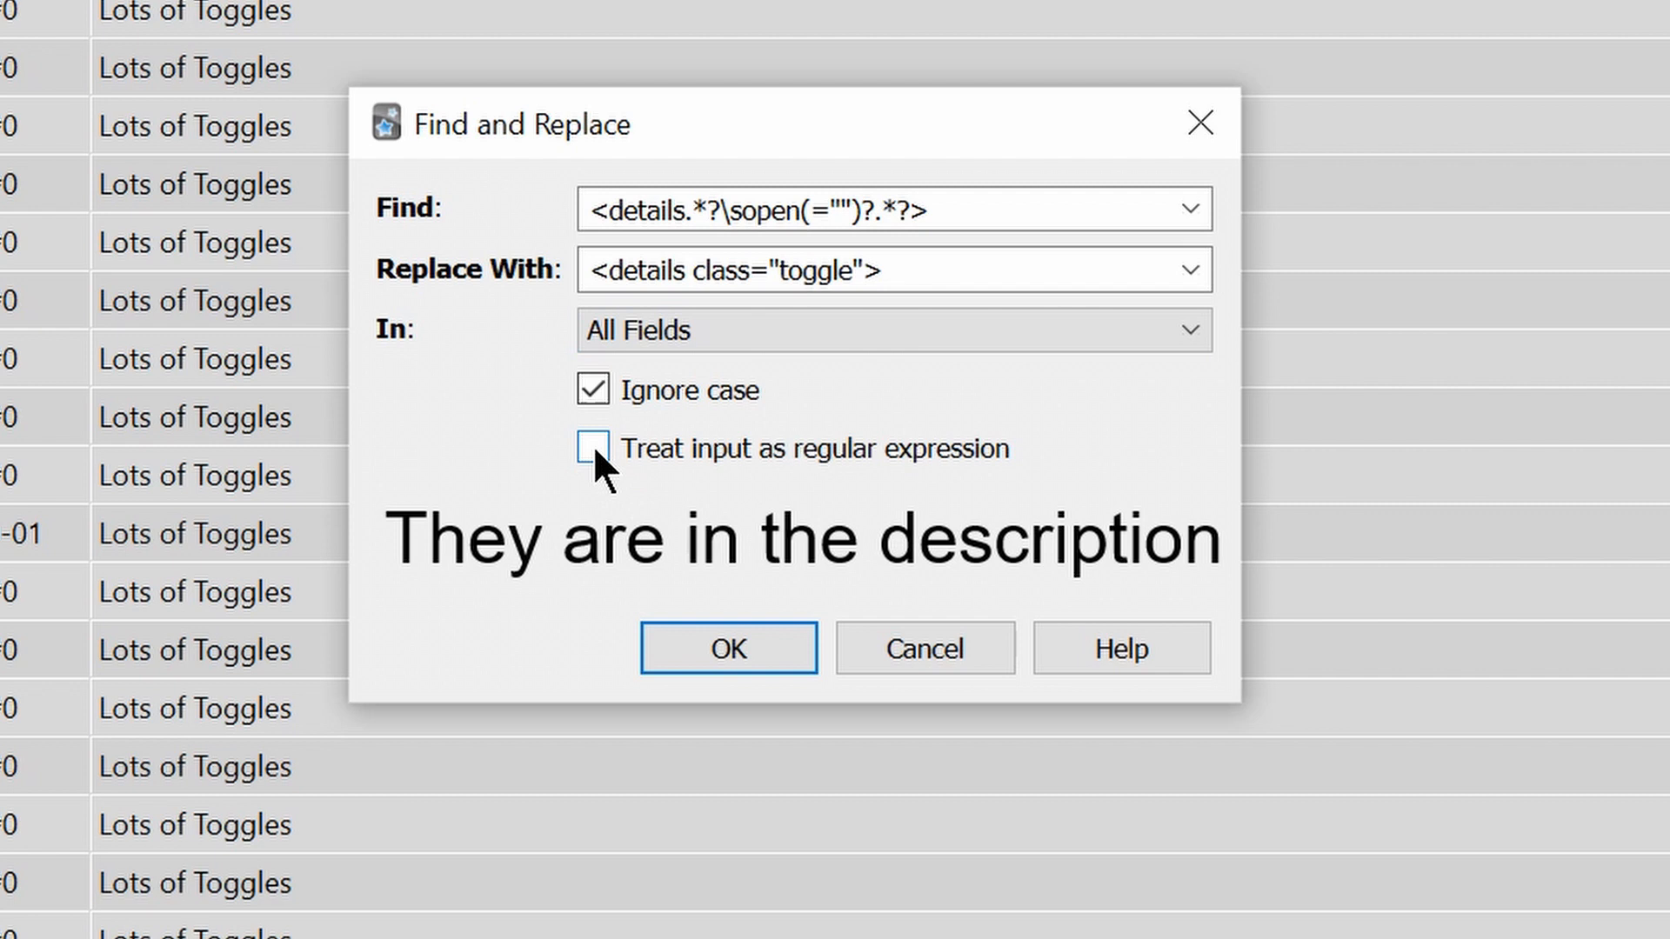
{"action": "left_click", "coordinate": [593, 447]}
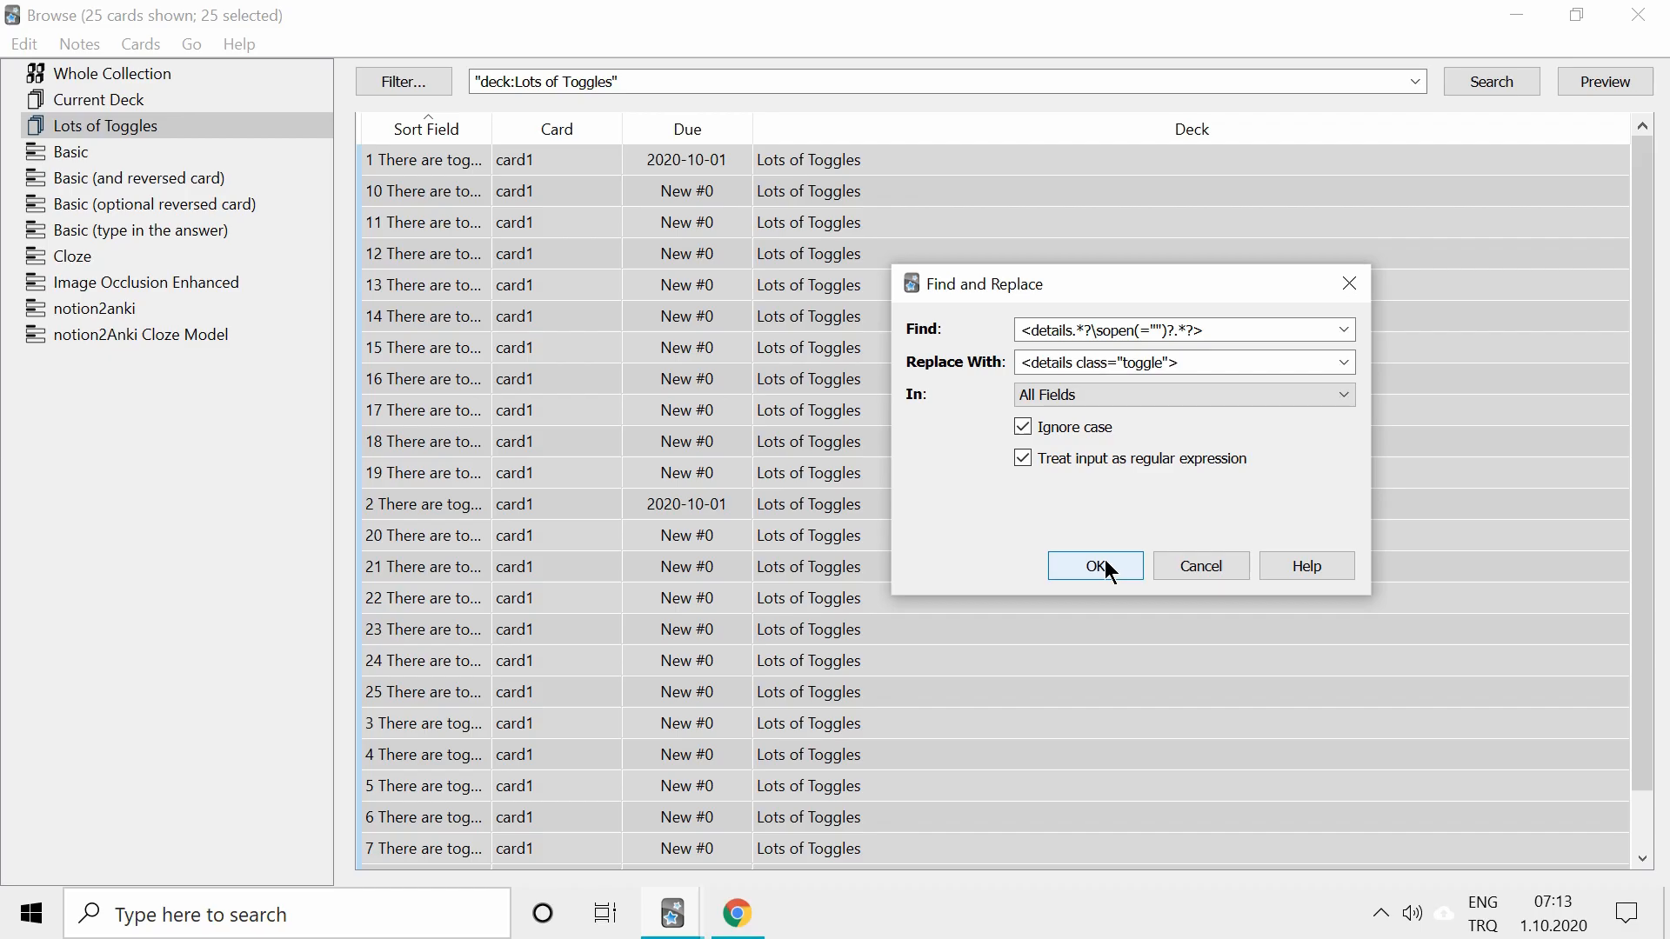
{"action": "left_click", "coordinate": [1094, 566]}
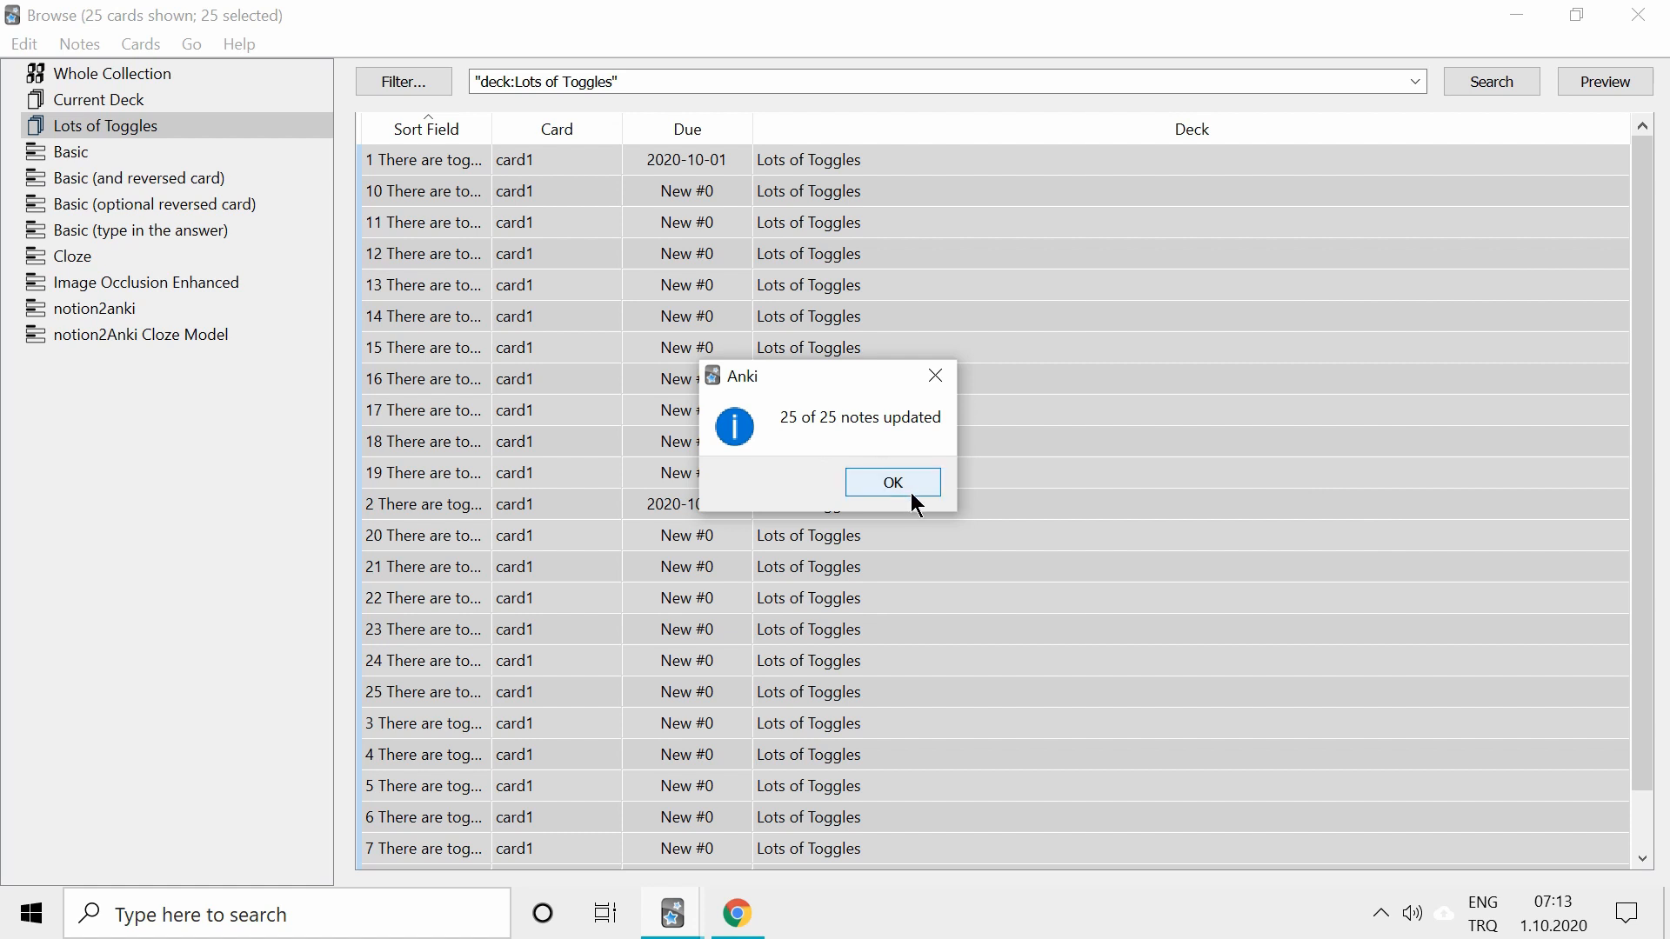
{"action": "left_click", "coordinate": [893, 481]}
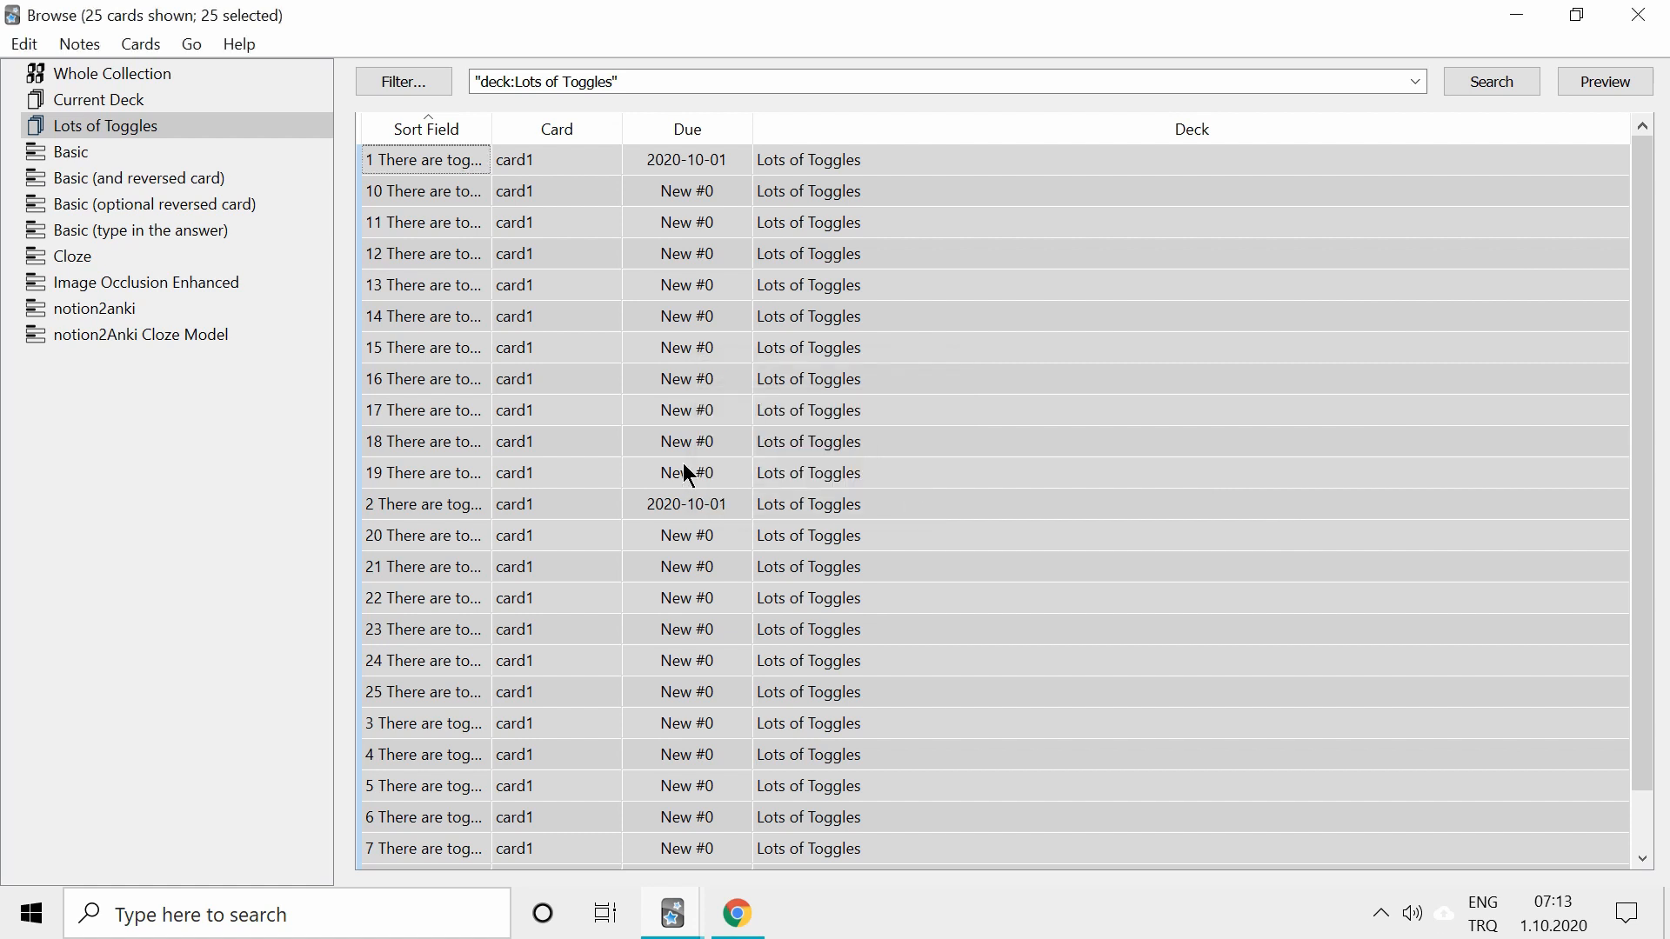
Step: Study the Lots of Toggles deck and check the card's toggles appear collapsed
{"action": "left_click", "coordinate": [423, 253]}
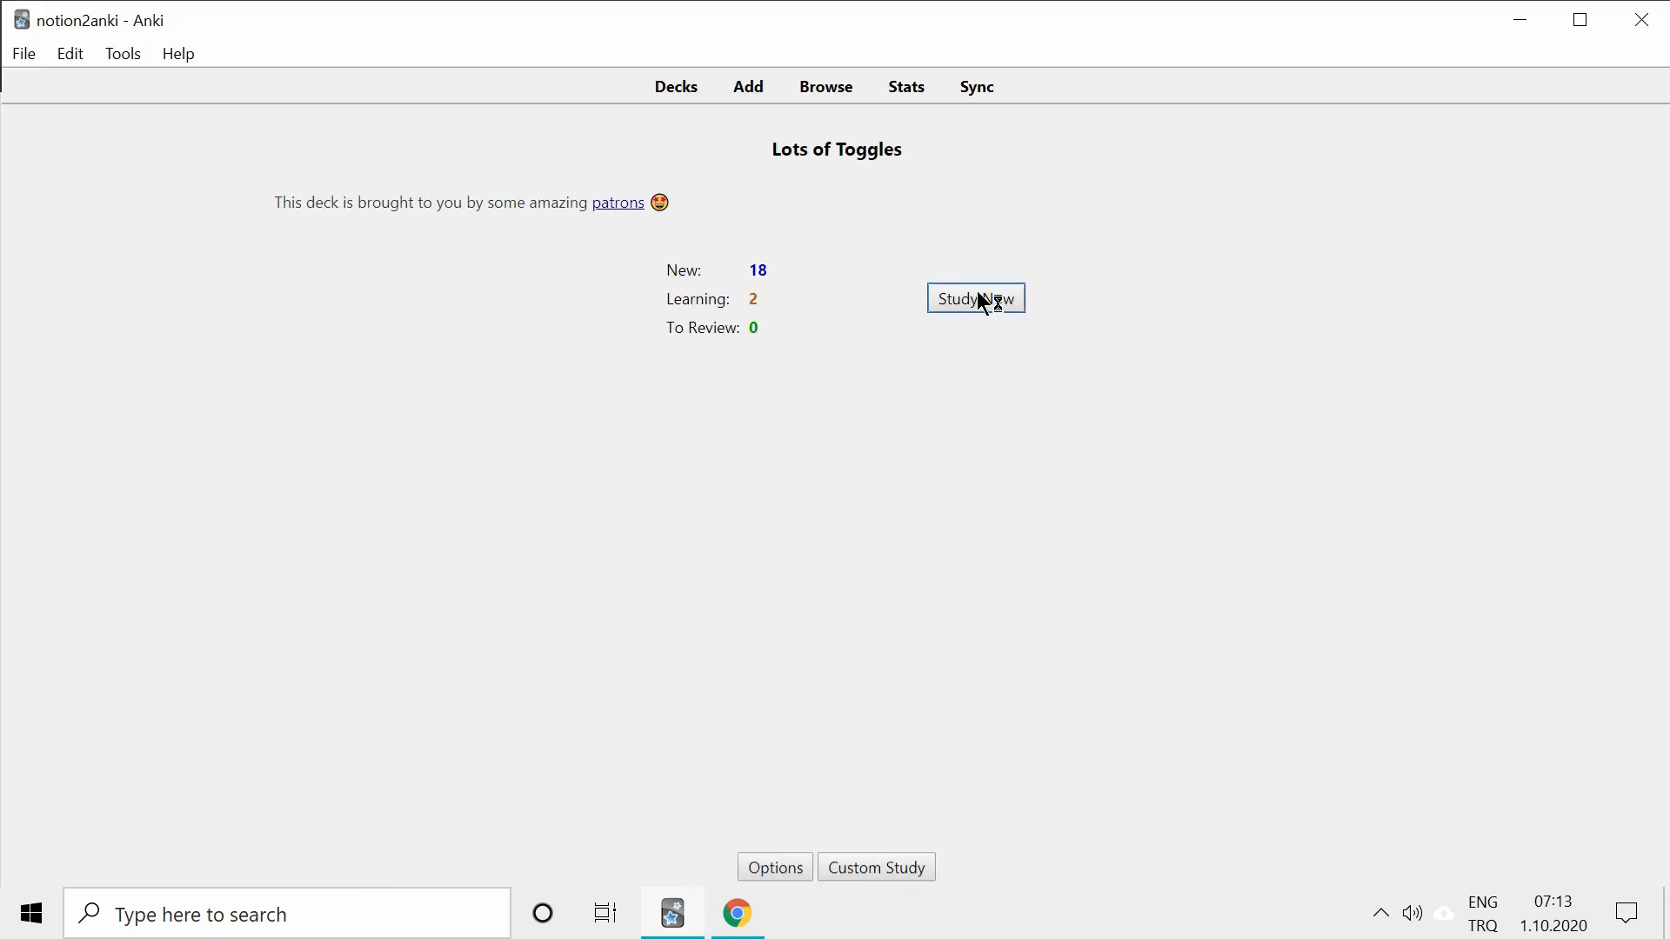
{"action": "left_click", "coordinate": [974, 299]}
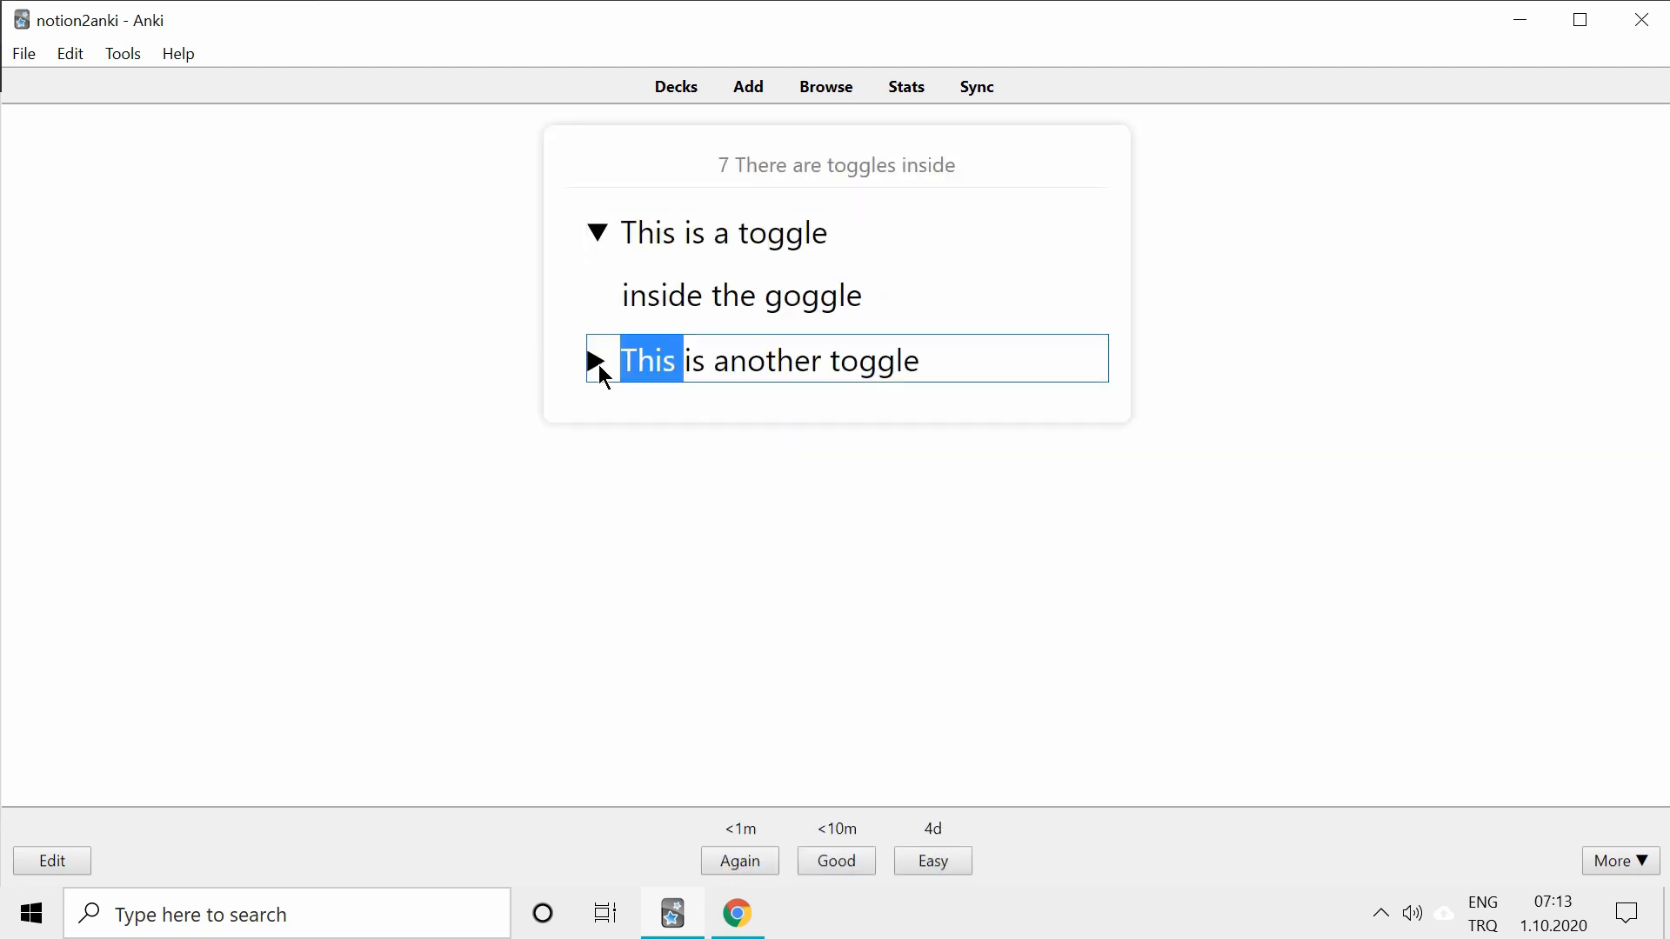
{"action": "left_click", "coordinate": [597, 361]}
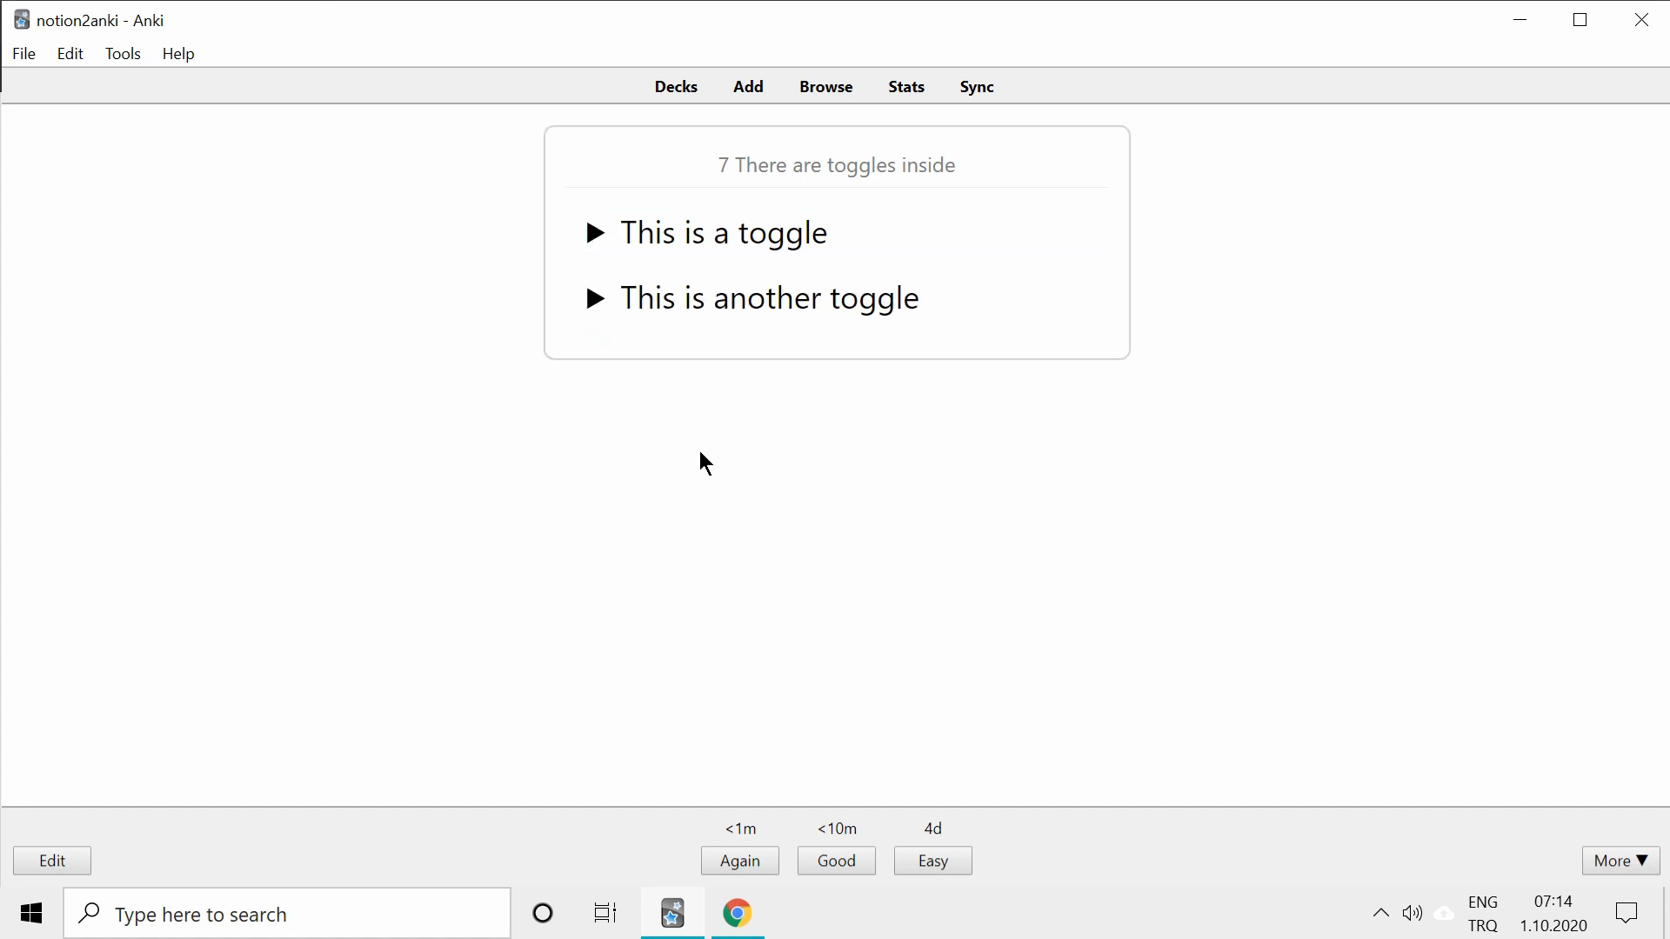
{"action": "mouse_move", "coordinate": [907, 821]}
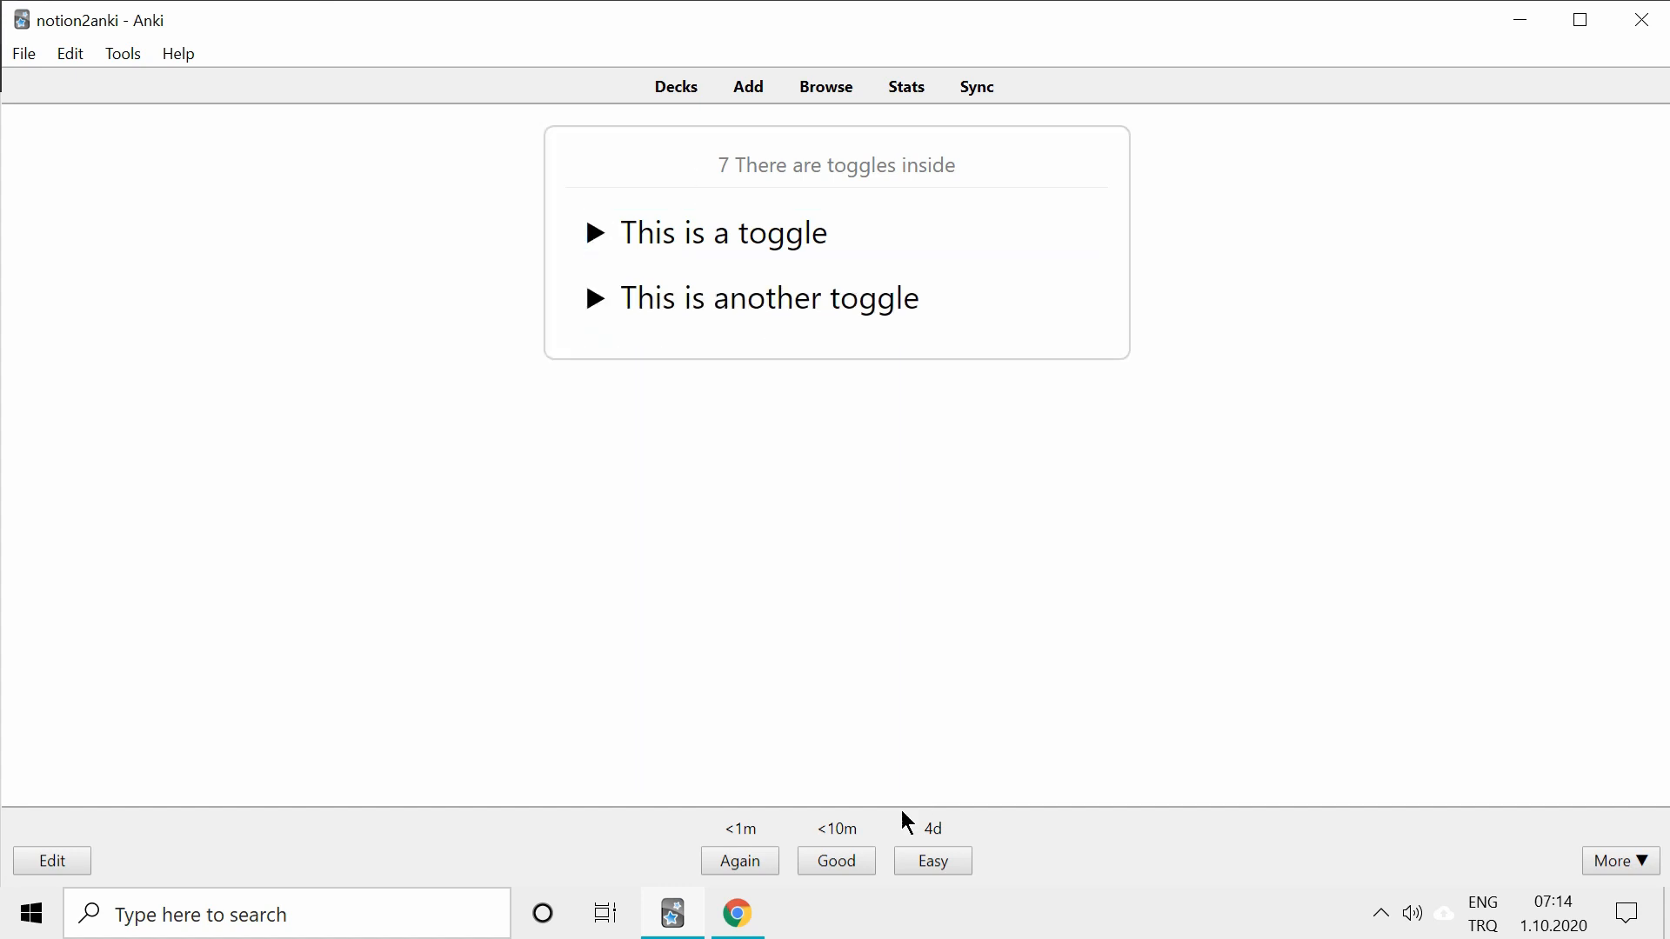